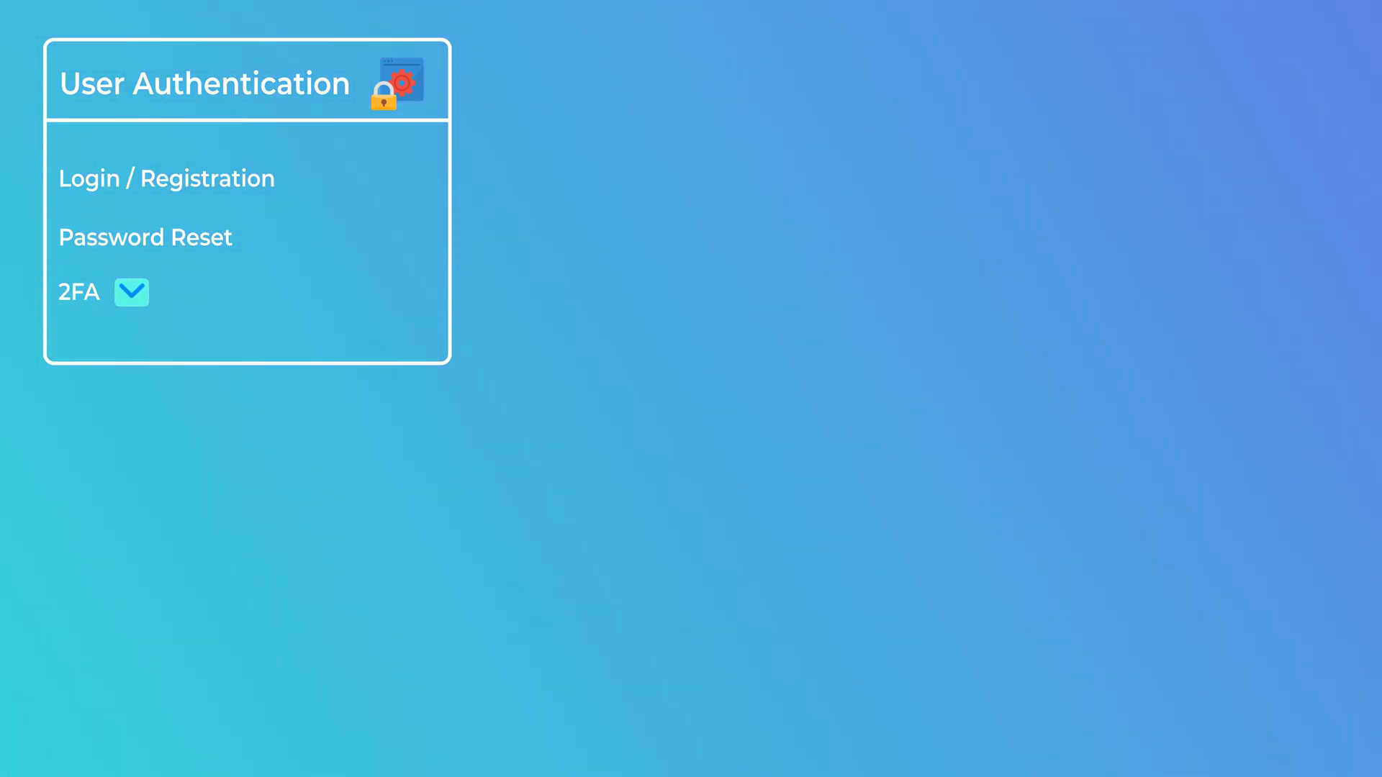
# - Let the slide play until the 2FA phone icon and central padlock shield appear
pyautogui.click(131, 292)
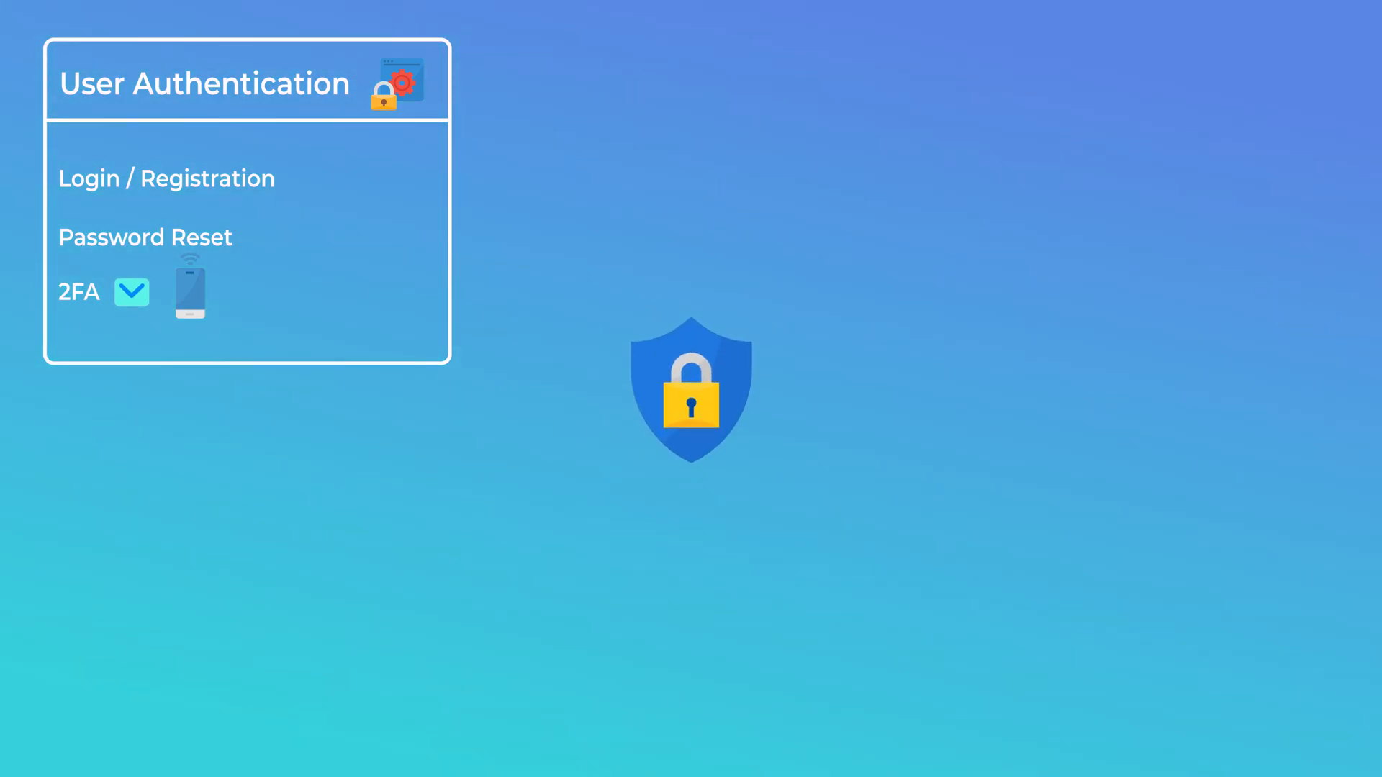